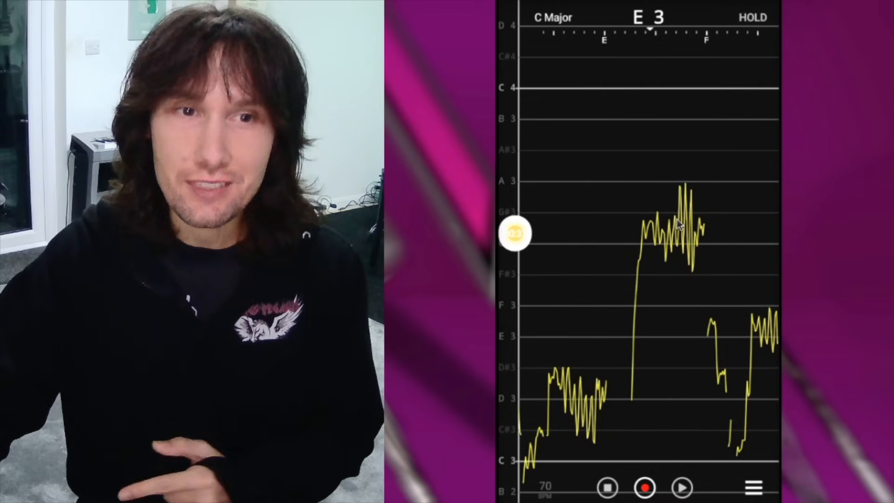
mouse_move(693, 182)
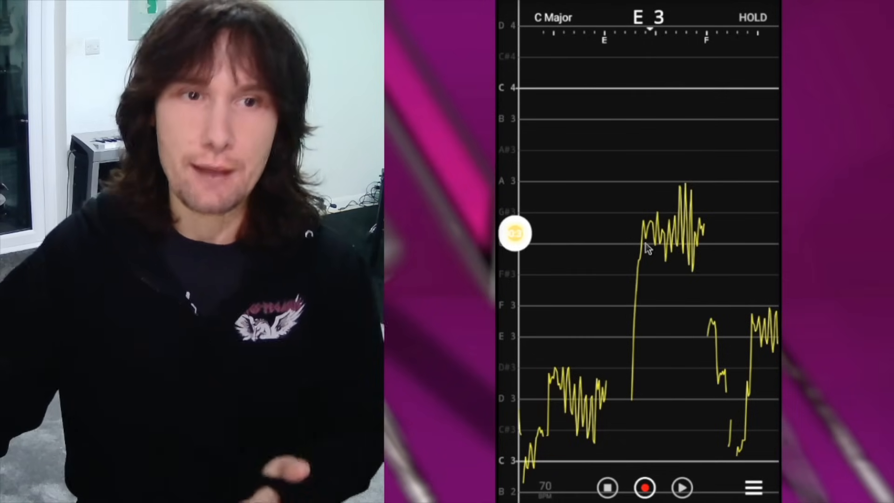
mouse_move(676, 276)
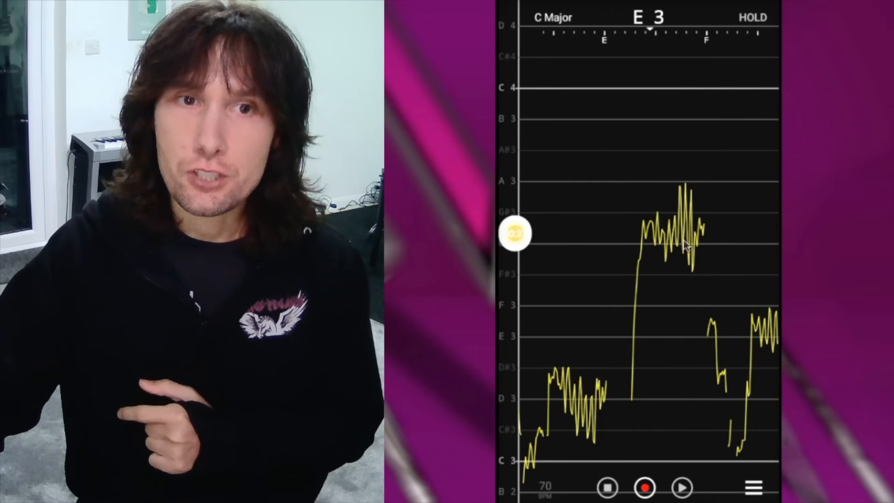
mouse_move(675, 223)
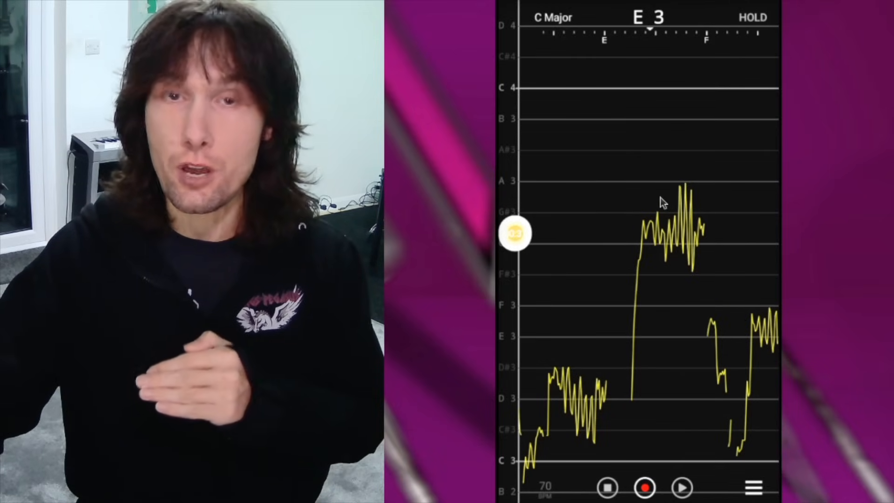
mouse_move(684, 257)
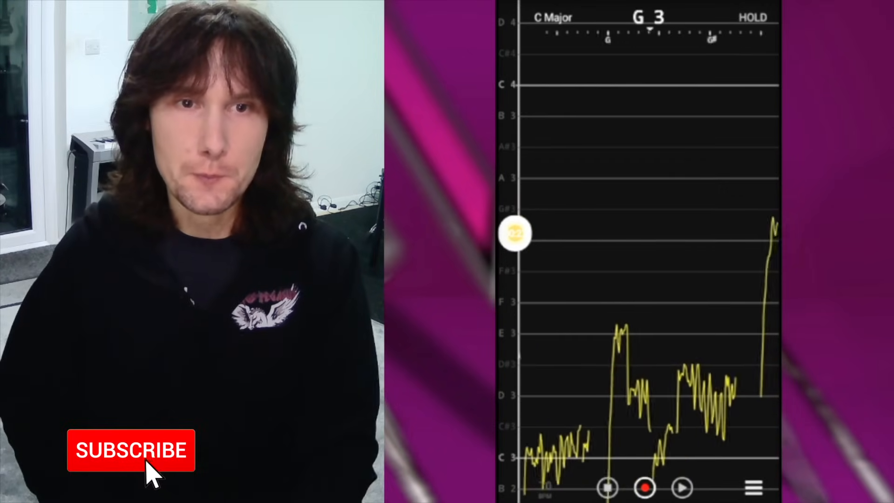
Capture the Elvis phrase's wide vibrato around G3 and E3–F3 in the pitch graph, then hold the display.
click(131, 450)
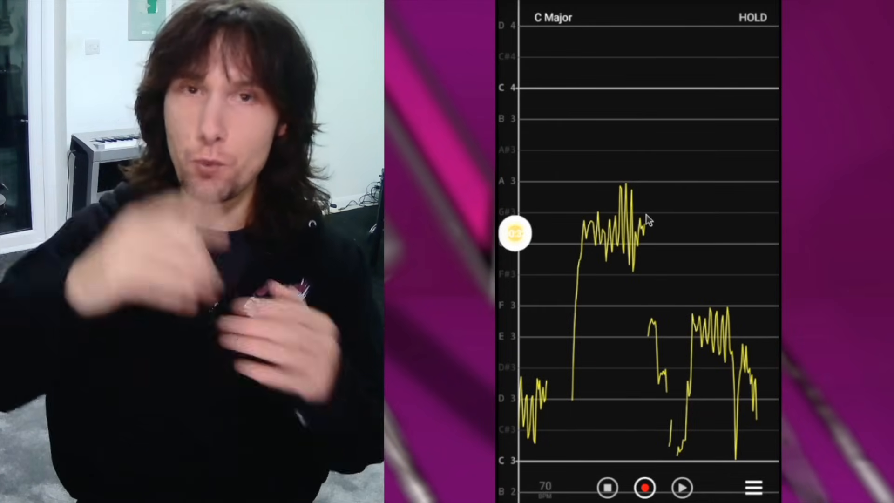
mouse_move(574, 497)
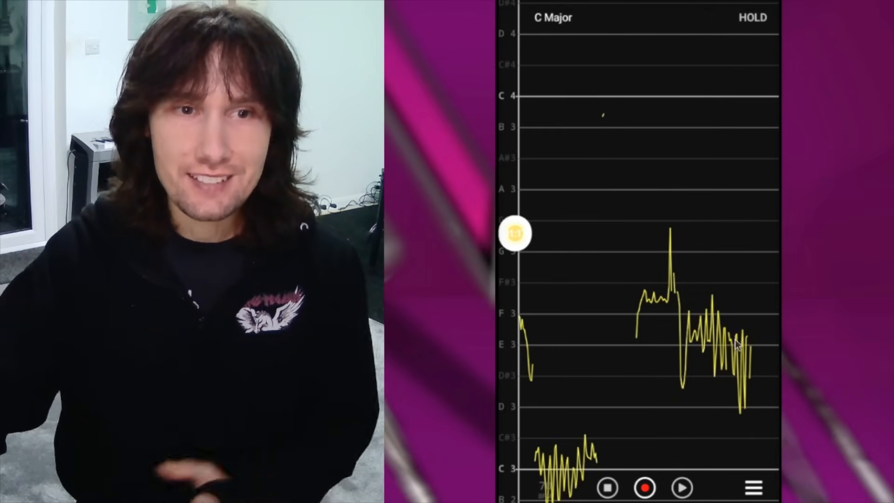
mouse_move(744, 419)
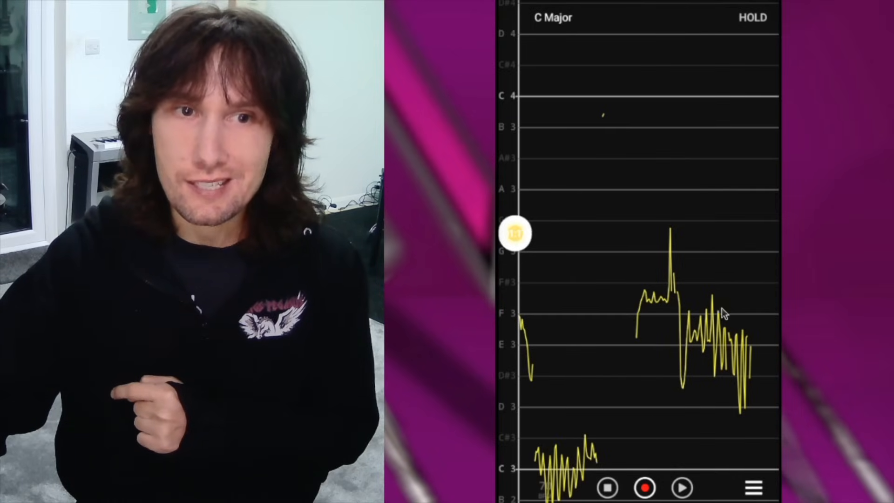
mouse_move(736, 340)
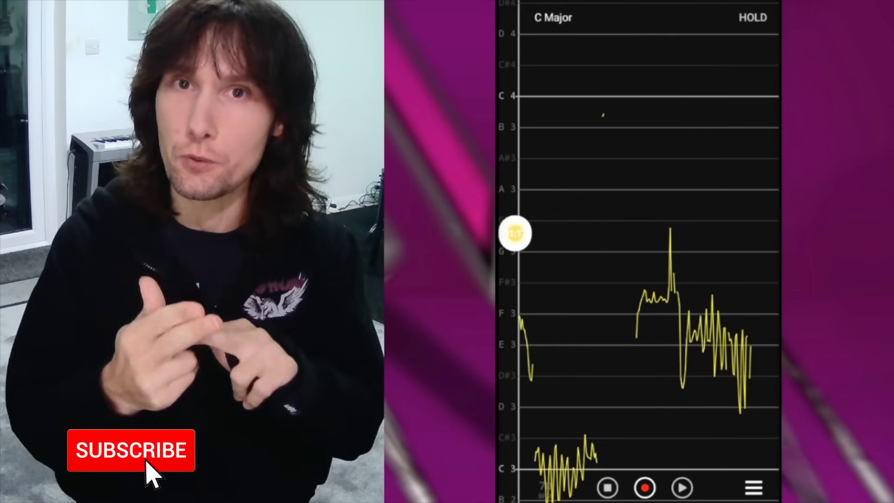
click(132, 450)
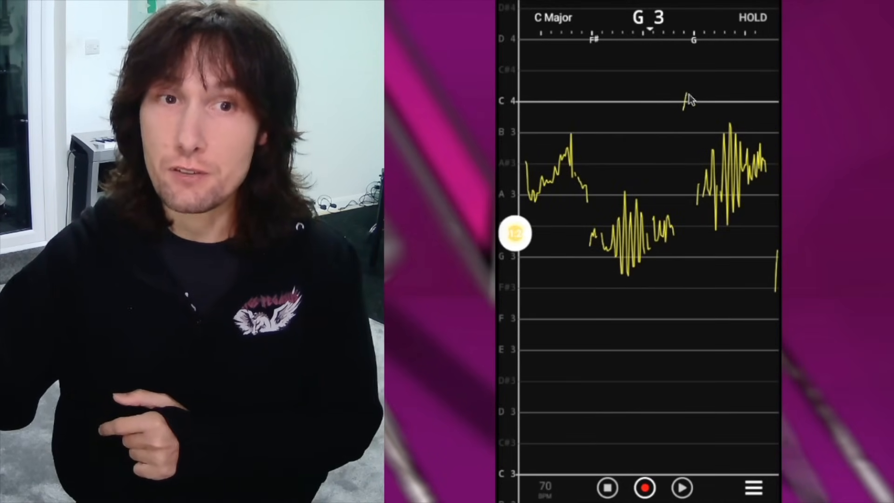
mouse_move(736, 114)
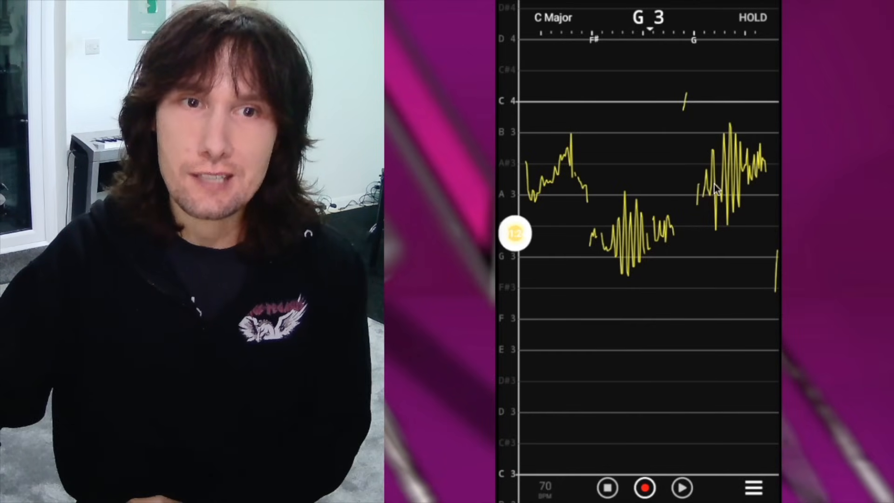
mouse_move(736, 180)
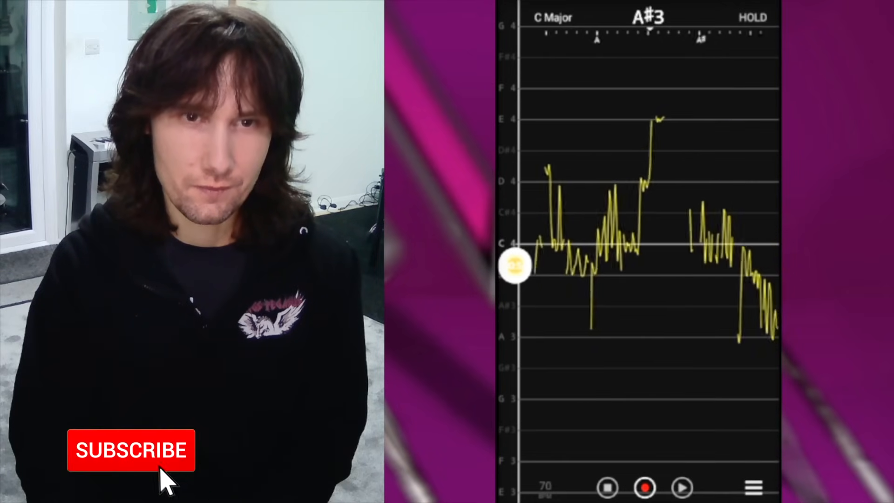
Extend the pitch graph with the next vocal line, tracing between A3 and D4 up to E4.
click(131, 449)
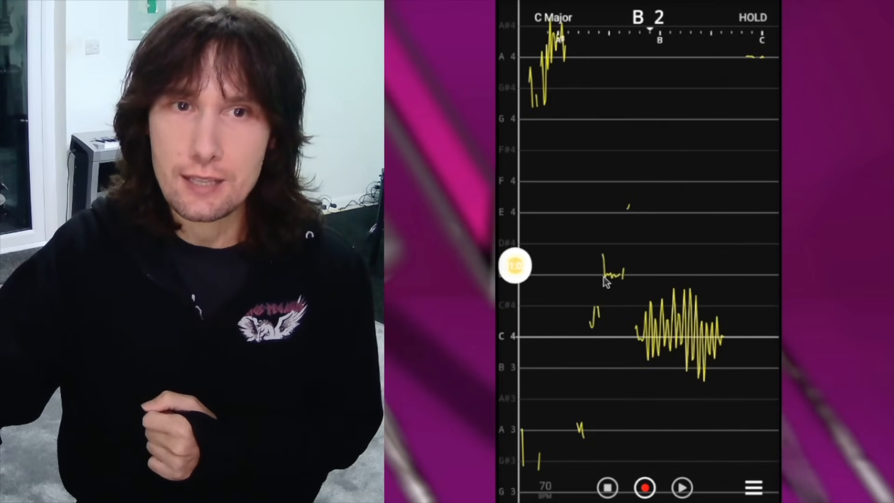
mouse_move(647, 351)
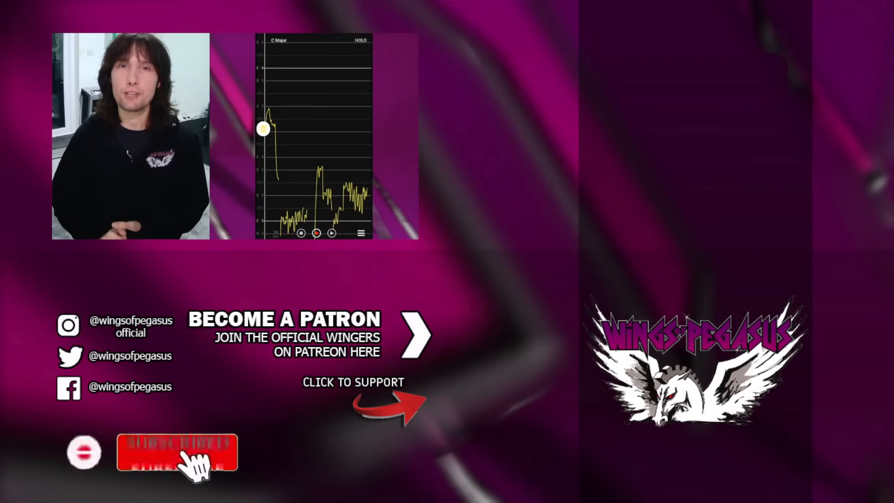
click(177, 452)
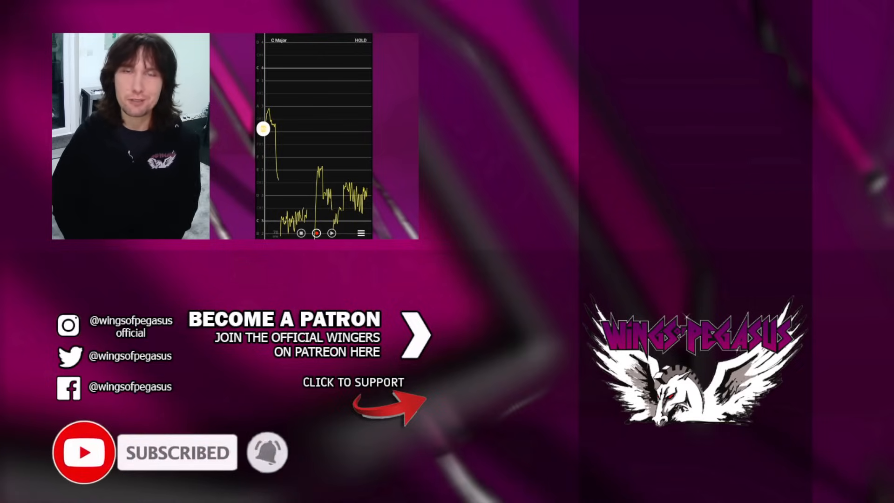